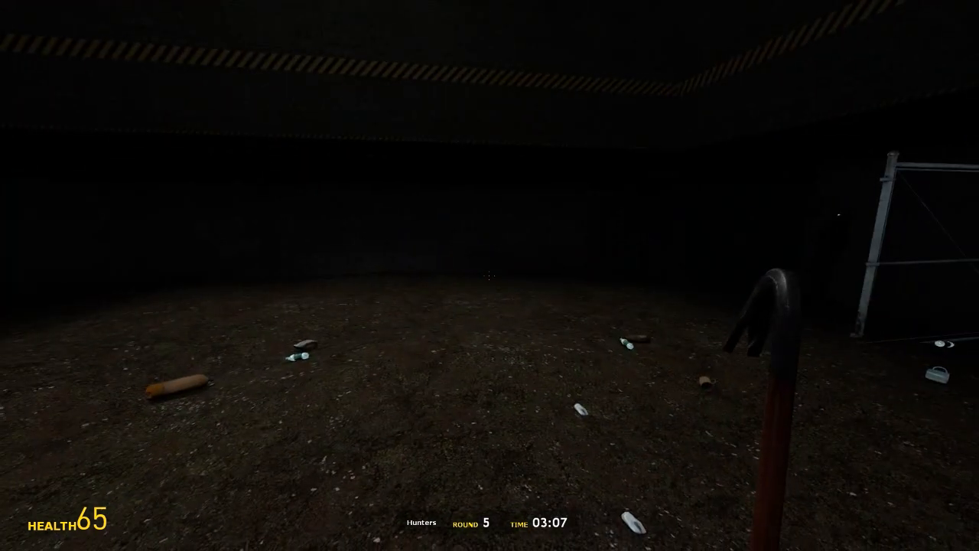
pyautogui.moveTo(489, 328)
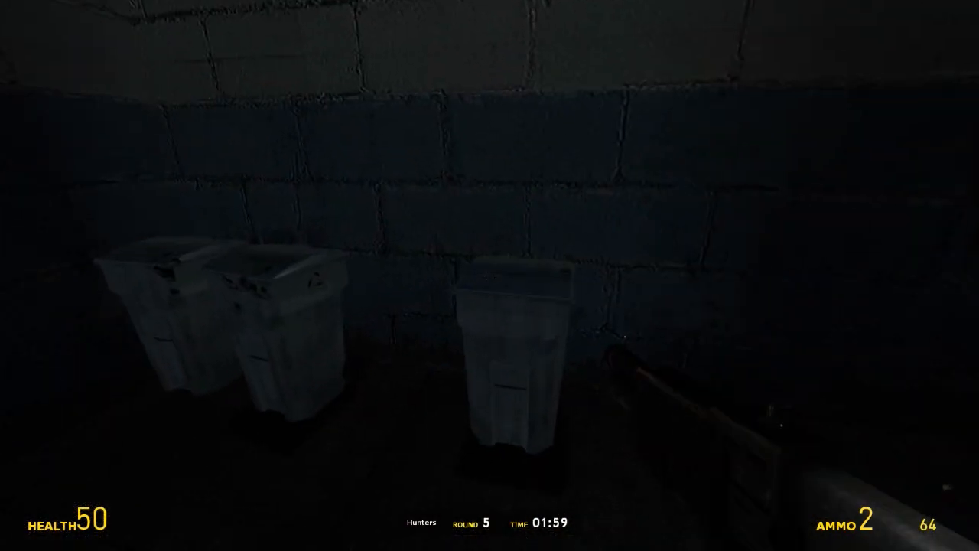
pyautogui.click(490, 299)
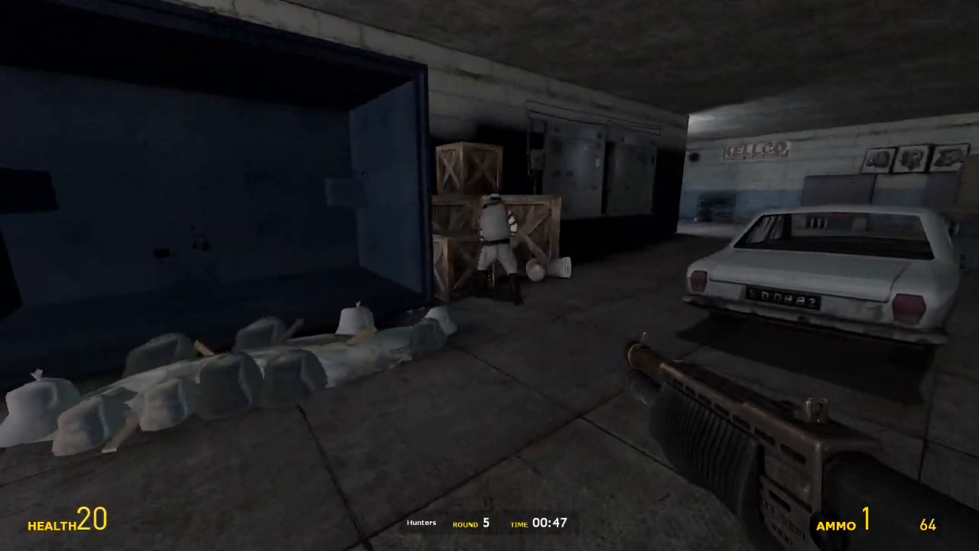
pyautogui.press('Tab')
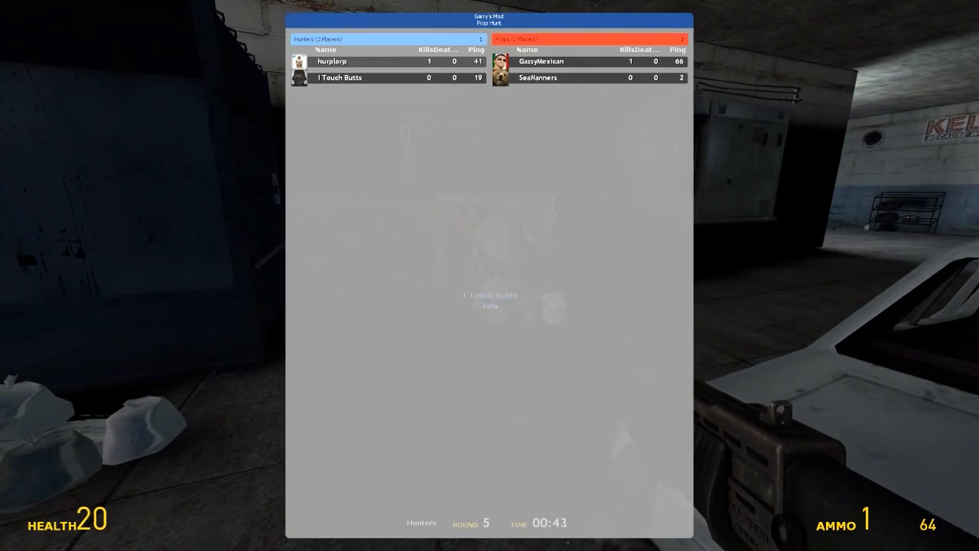
pyautogui.press('tab')
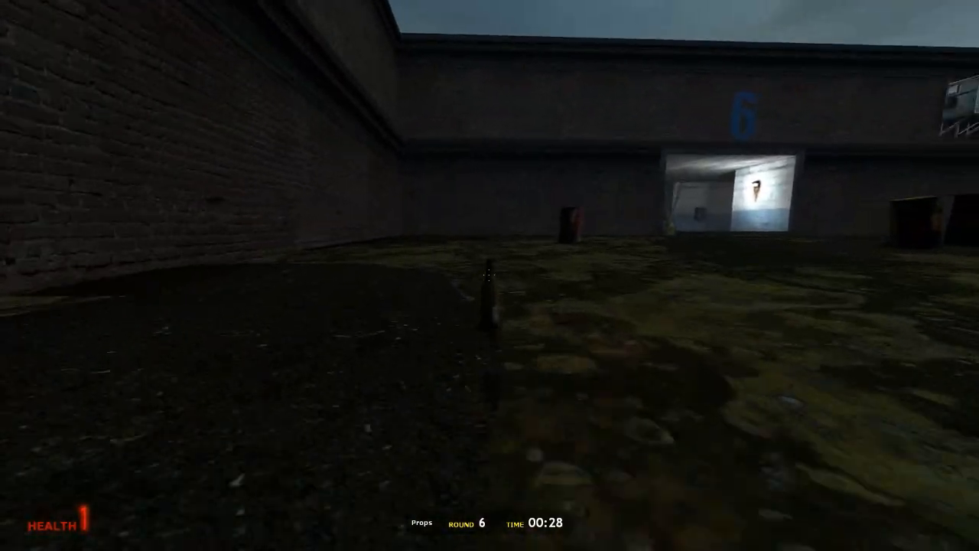
pyautogui.moveTo(489, 275)
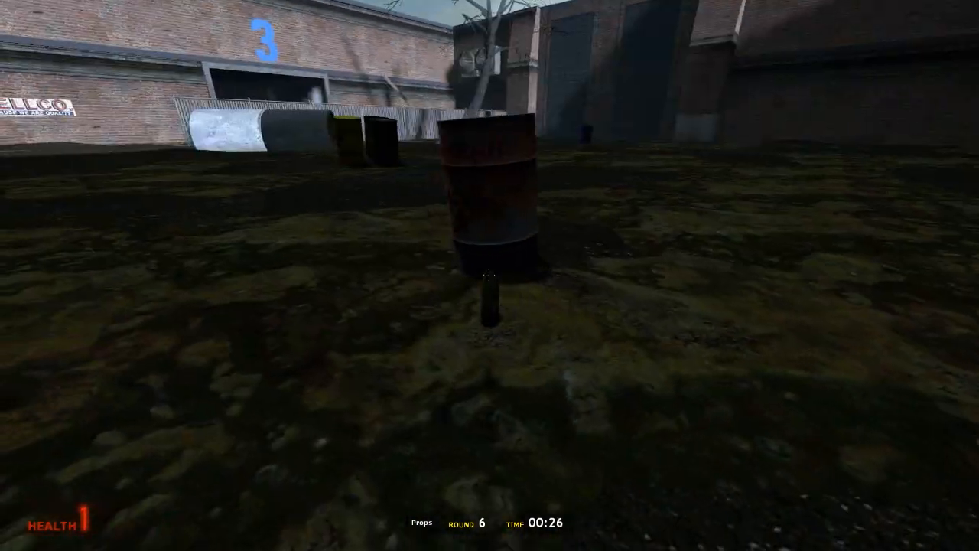